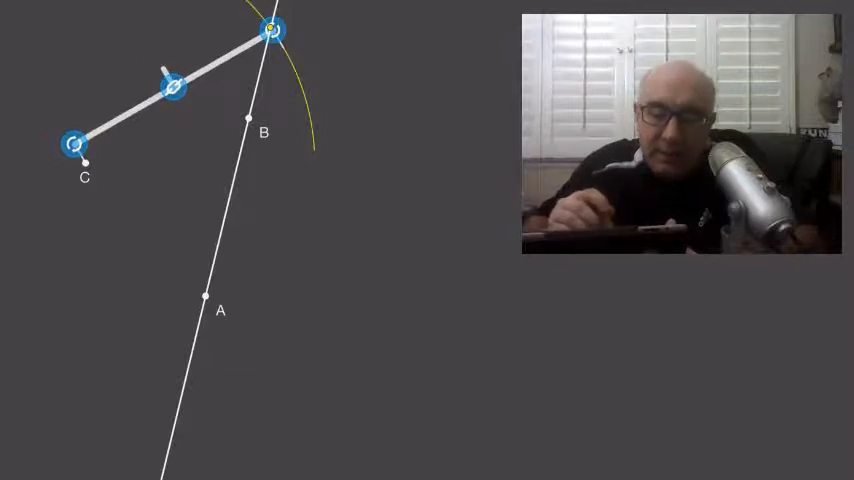
Step: Swing a compass arc centred on C cutting line AB above B and below A
{"action": "left_click_drag", "start_coordinate": [271, 30], "coordinate": [251, 324]}
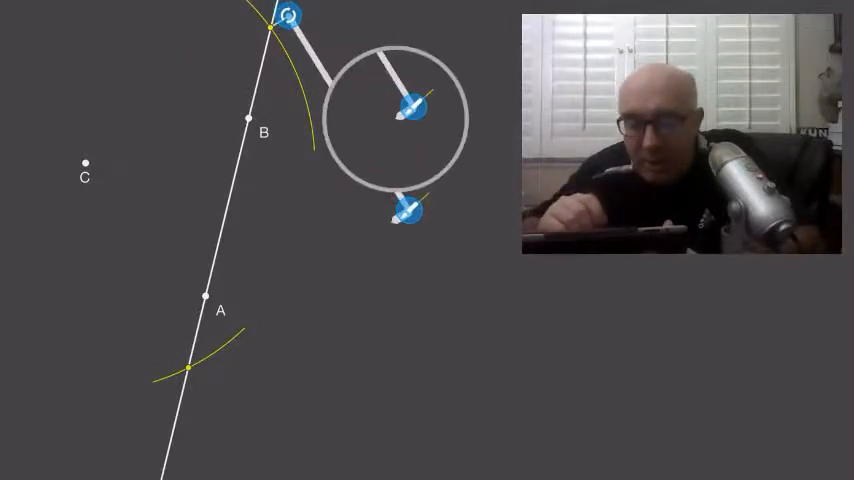
Step: Draw arcs from the upper and lower crossing points on the right of AB, meeting at G
{"action": "left_click_drag", "start_coordinate": [413, 107], "coordinate": [450, 68]}
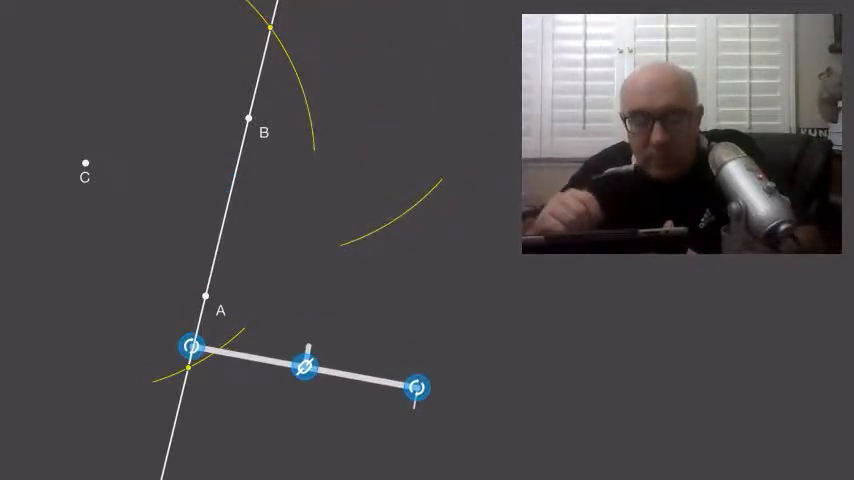
{"action": "left_click_drag", "start_coordinate": [417, 388], "coordinate": [397, 273]}
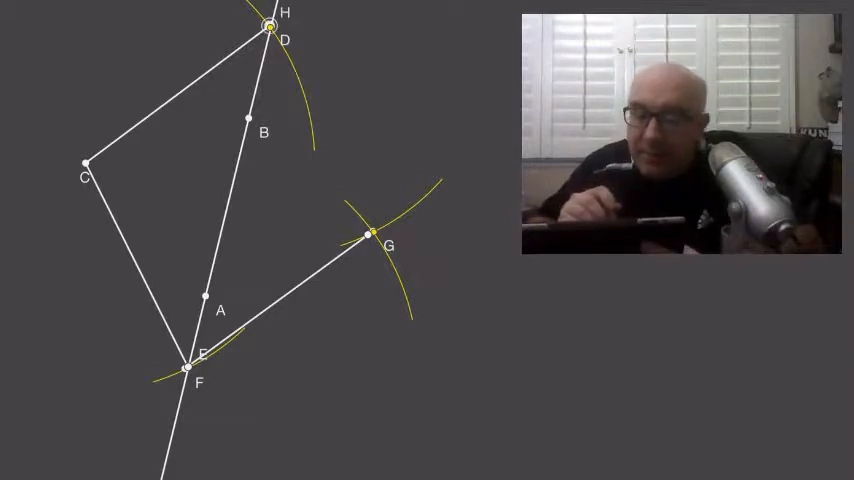
Step: Draw segment DG to close the rhombus C–D–G–E
{"action": "left_click_drag", "start_coordinate": [270, 27], "coordinate": [372, 234]}
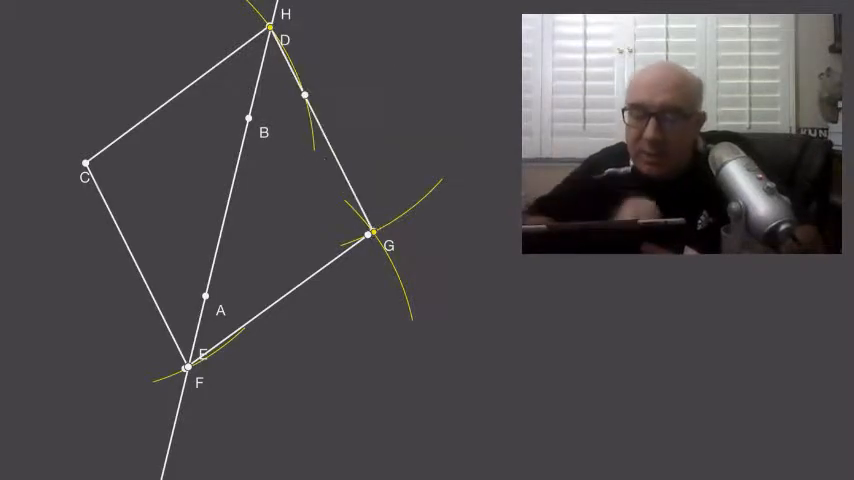